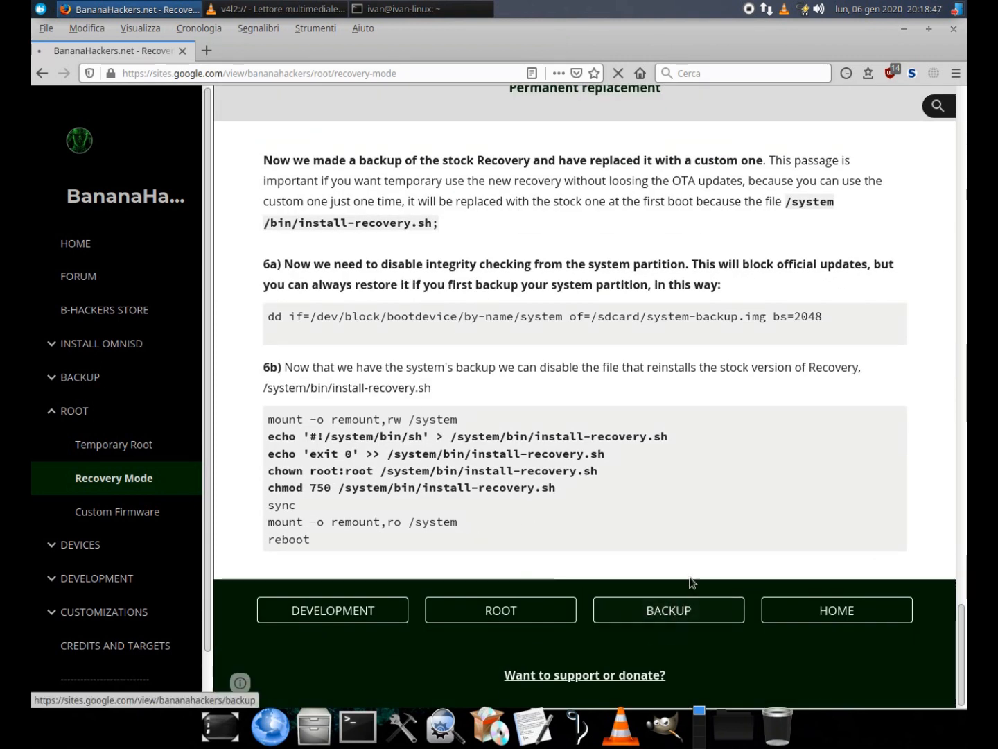
Step: Go to the BananaHackers Backup page, read down to its tools collection, then return Home
left_click(667, 610)
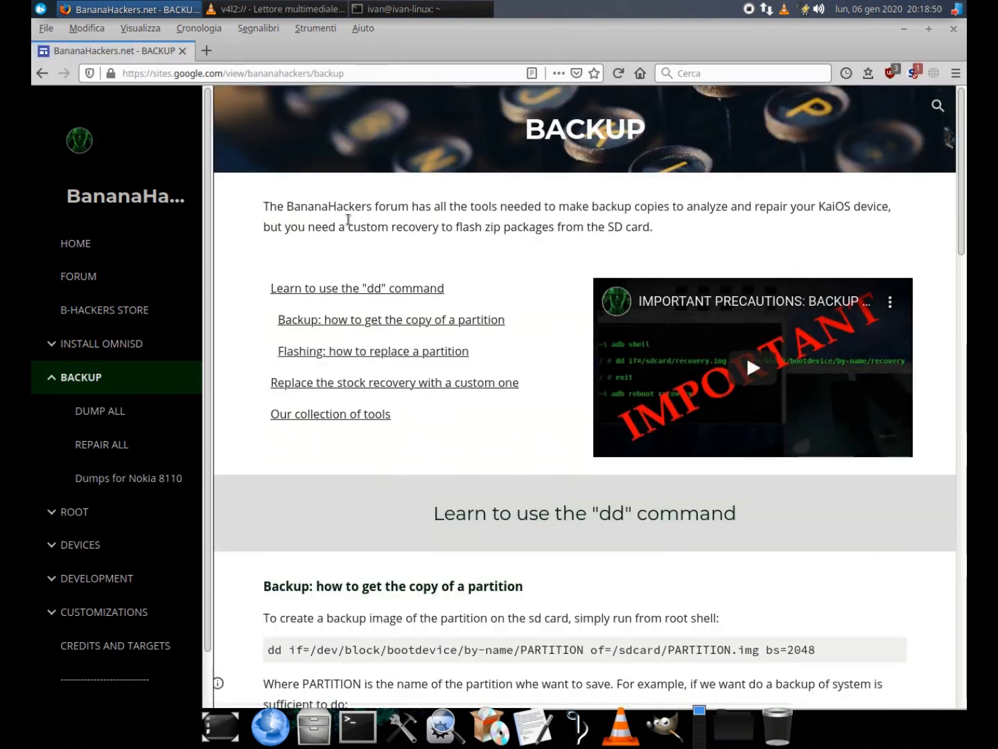
scroll("down", 3)
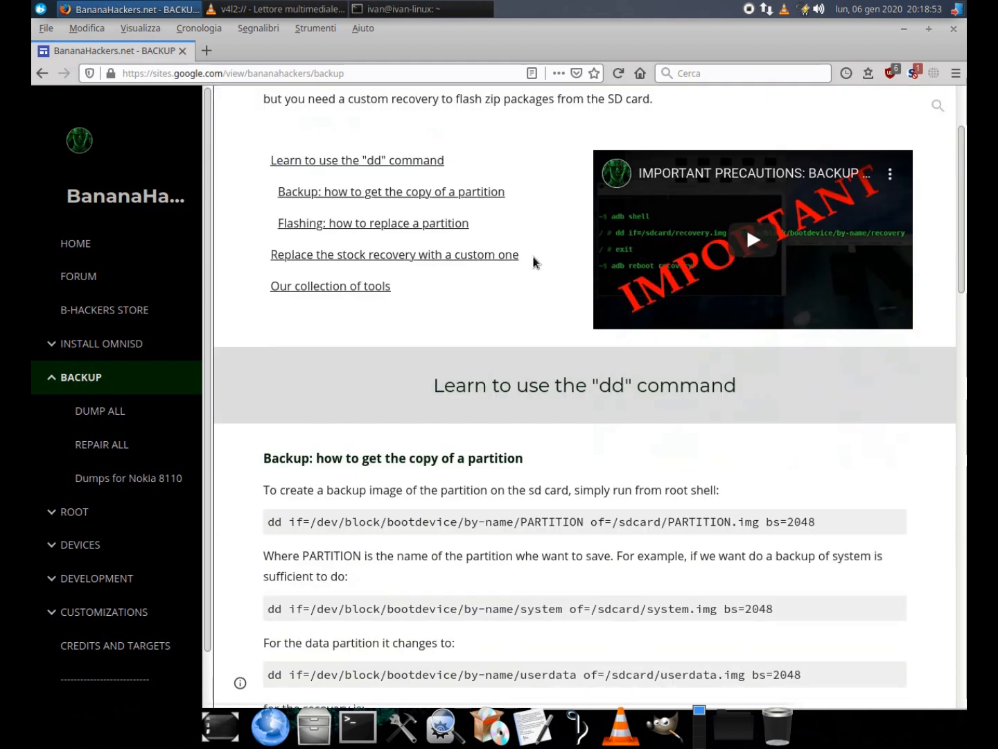
scroll("down", 3)
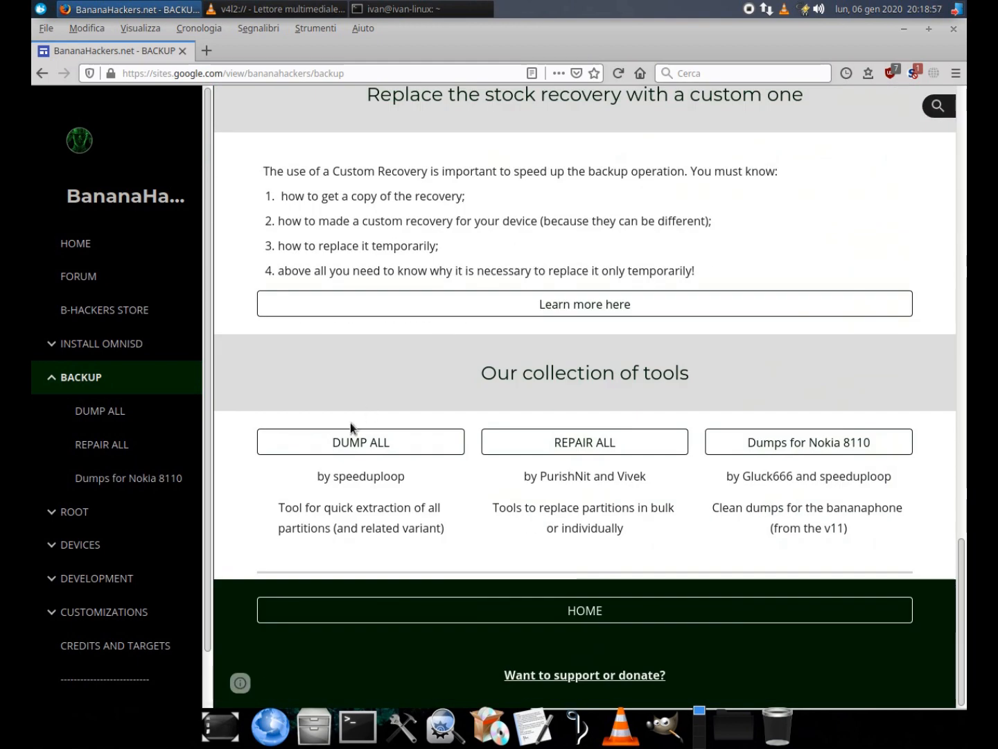
mouse_move(839, 473)
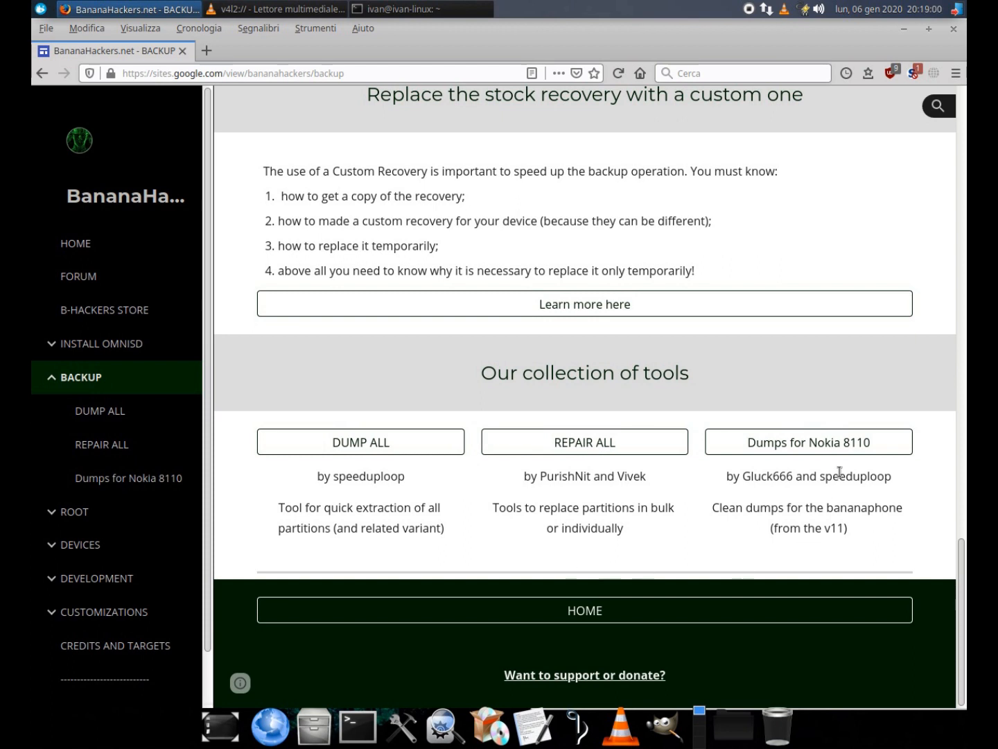
left_click(585, 610)
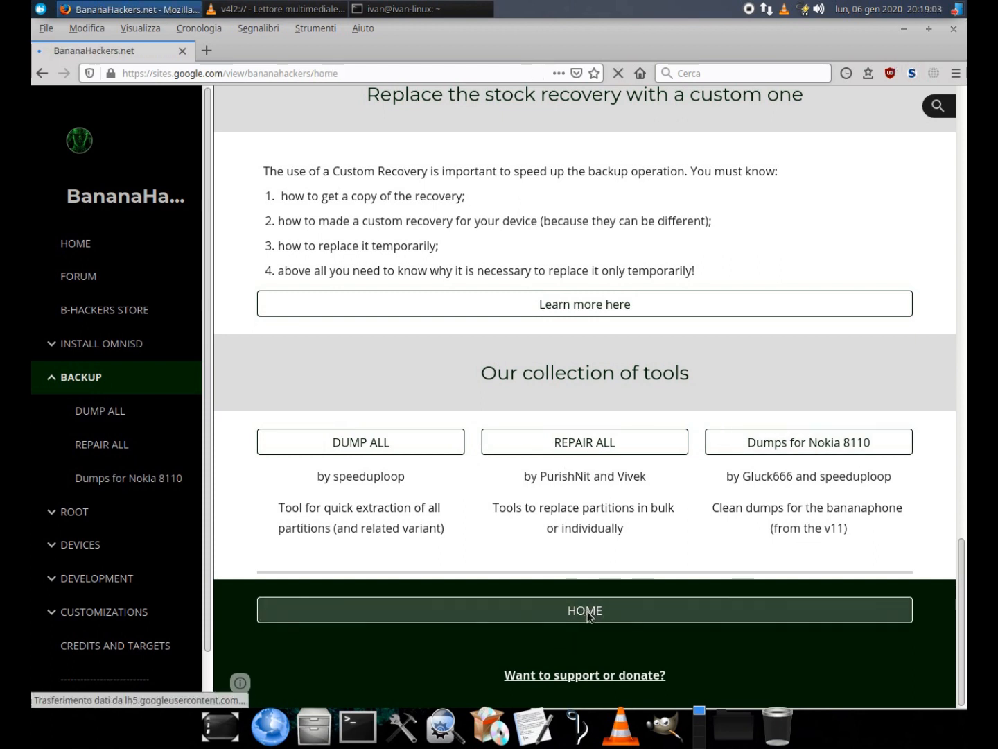